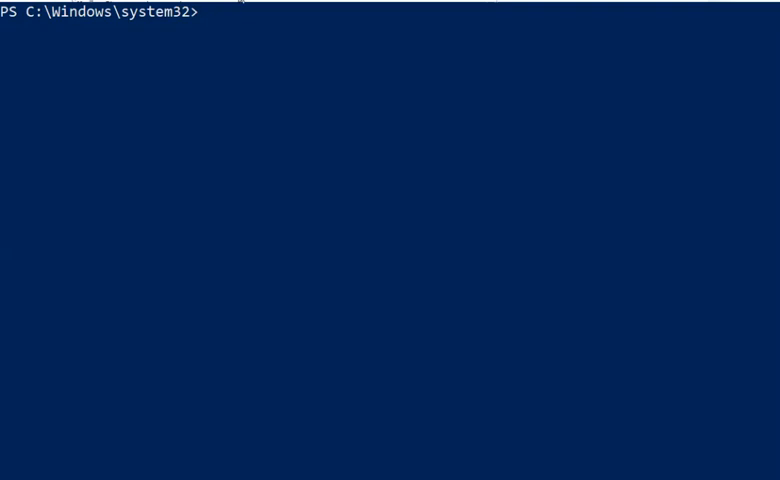
pyautogui.moveTo(261, 39)
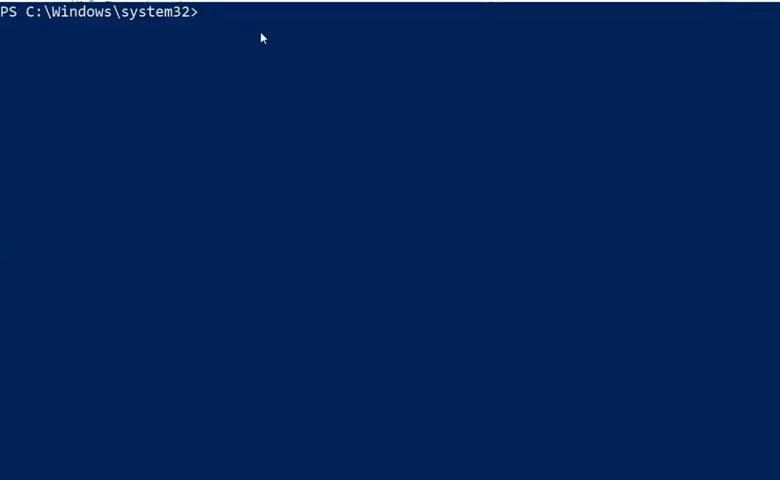
# Step: Compose $username = Read-host "Please enter your name:" at the prompt without running it
pyautogui.write('$us')
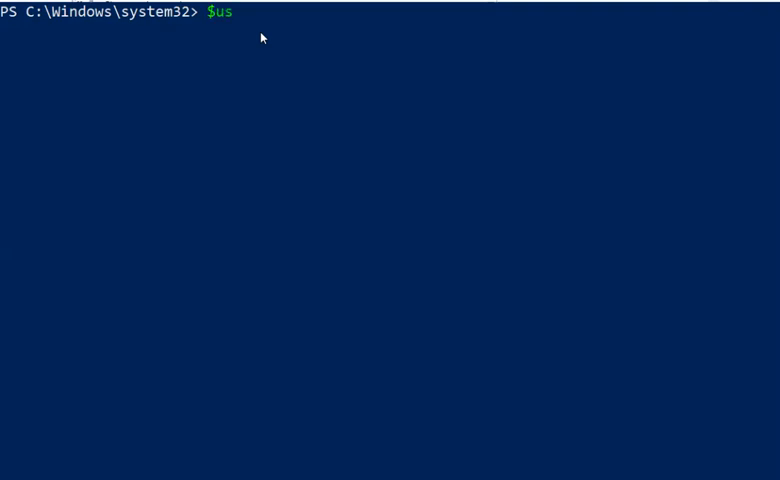
pyautogui.write('ername')
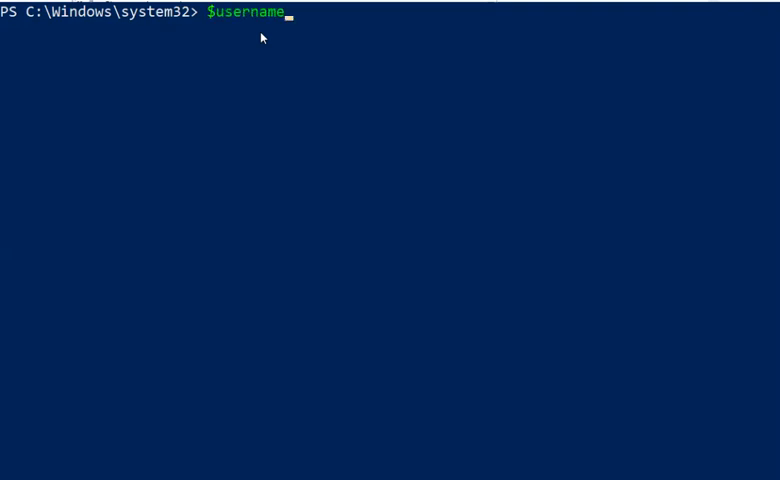
pyautogui.write('=')
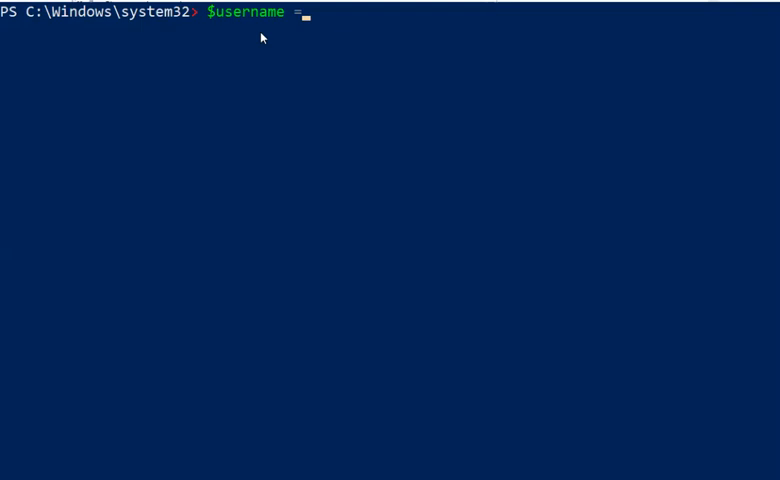
pyautogui.write('R')
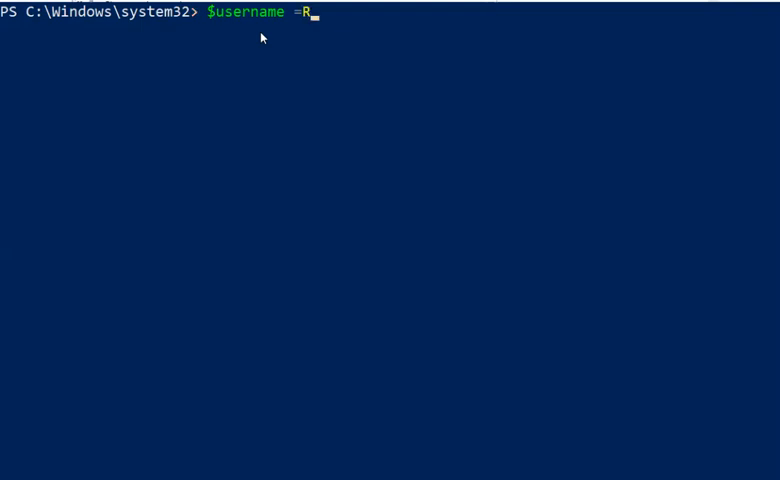
pyautogui.write('ead-')
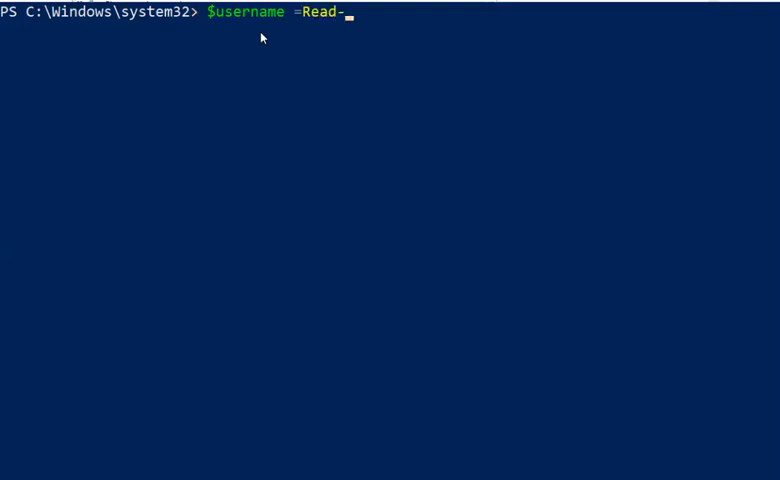
pyautogui.write('host')
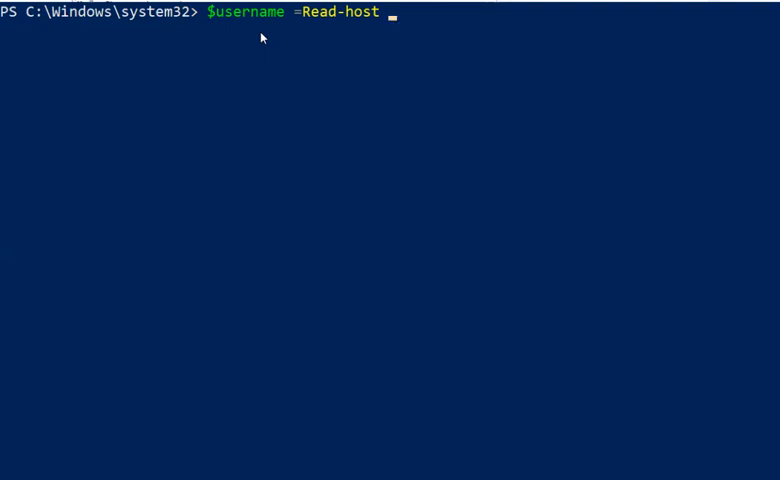
pyautogui.write('"Please')
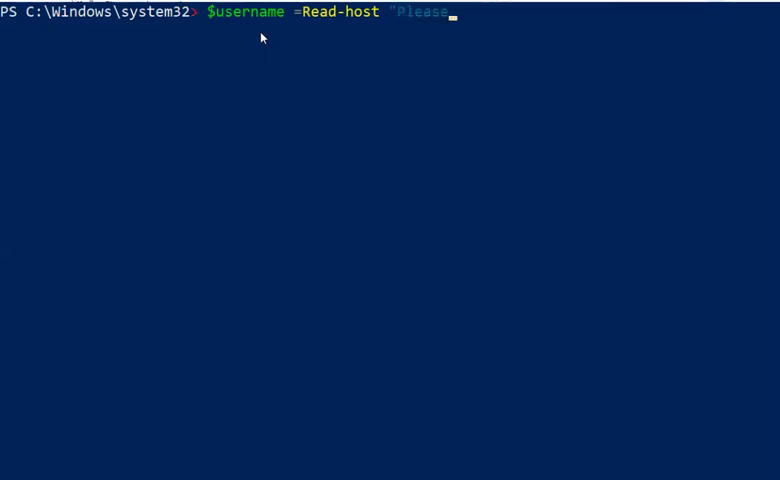
pyautogui.write('enter your name.')
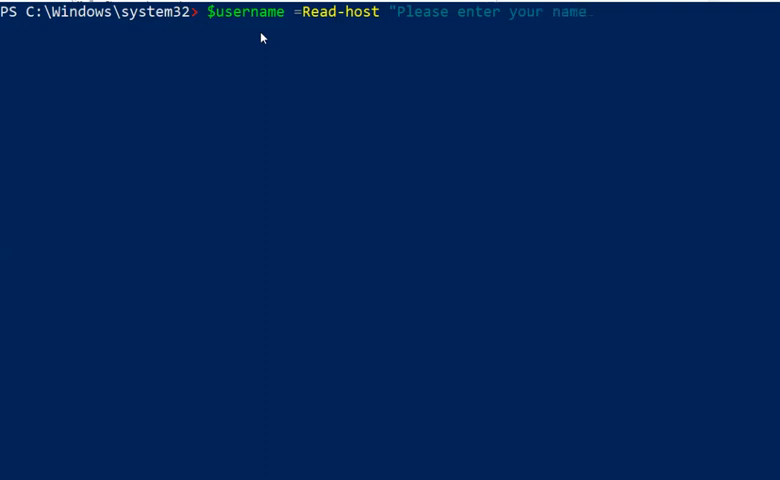
pyautogui.write(':"')
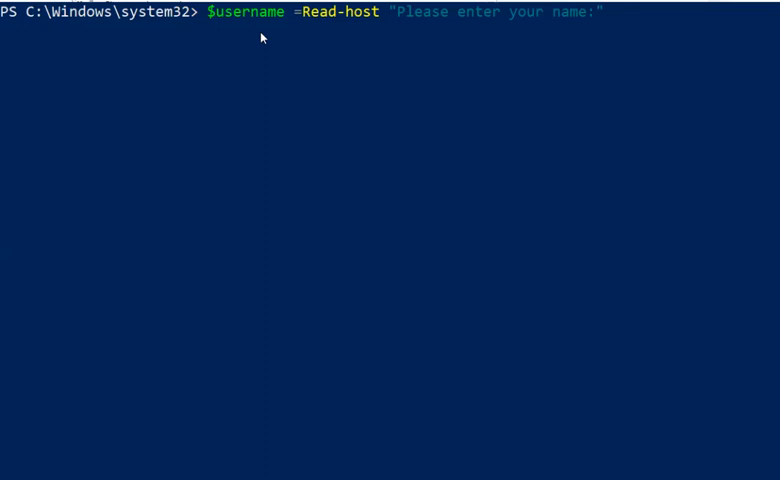
# Step: Run the name prompt, answer it with Asim, and begin echoing $username
pyautogui.press('Return')
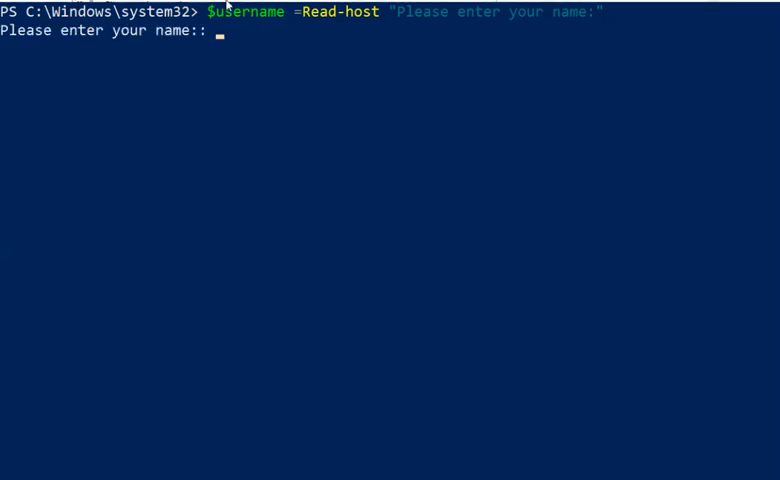
pyautogui.moveTo(262, 35)
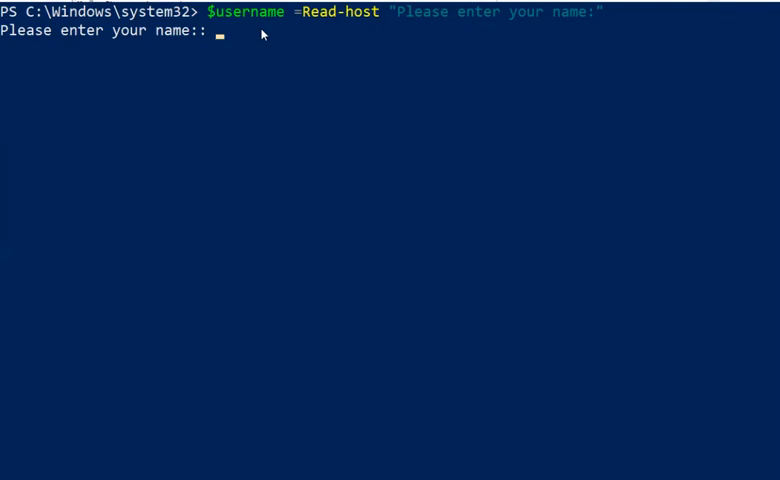
pyautogui.write('Asim')
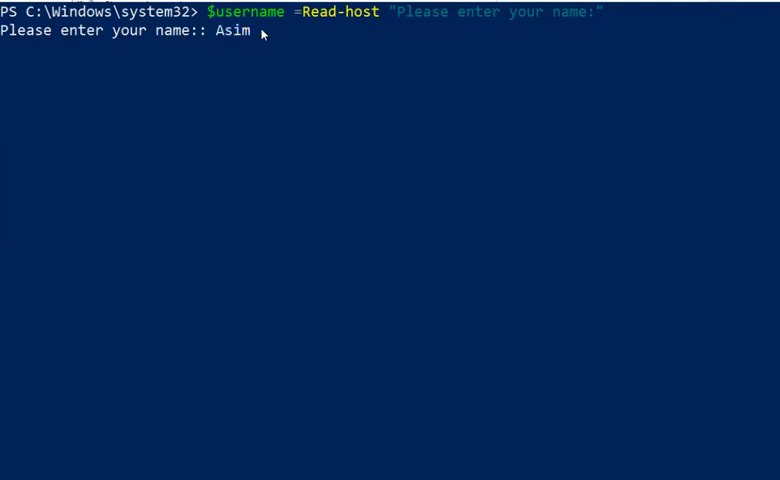
pyautogui.press('Return')
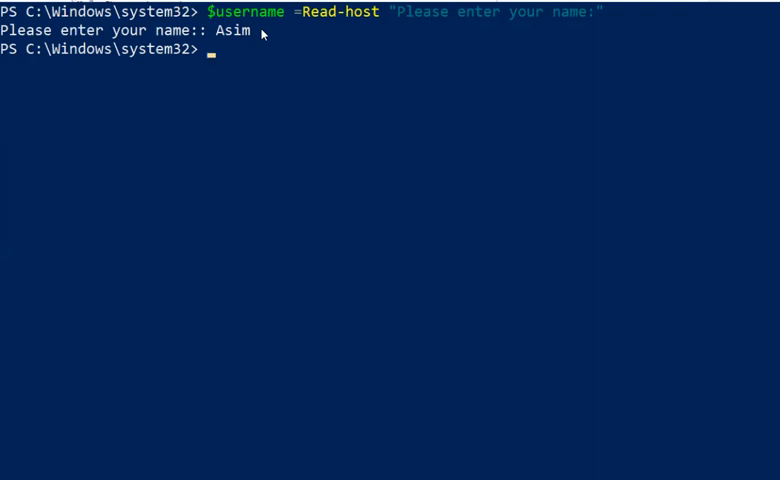
pyautogui.write('$username')
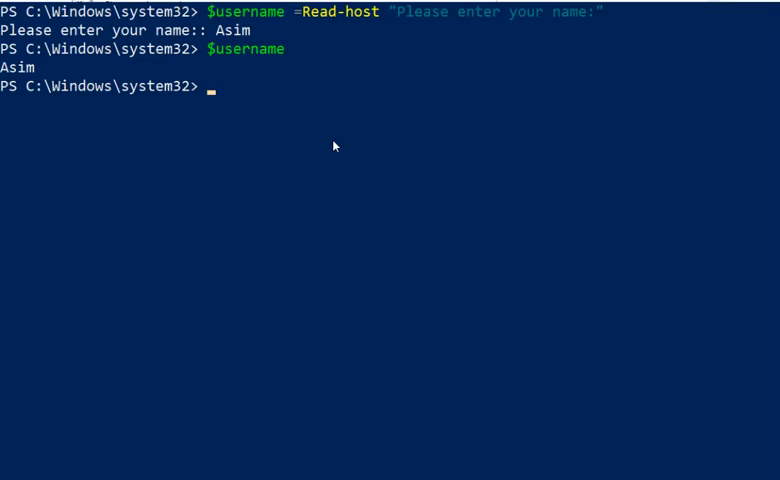
# Step: Clear the console and compose $age = Read-host -prompt "Please enter your Age"
pyautogui.write('clea')
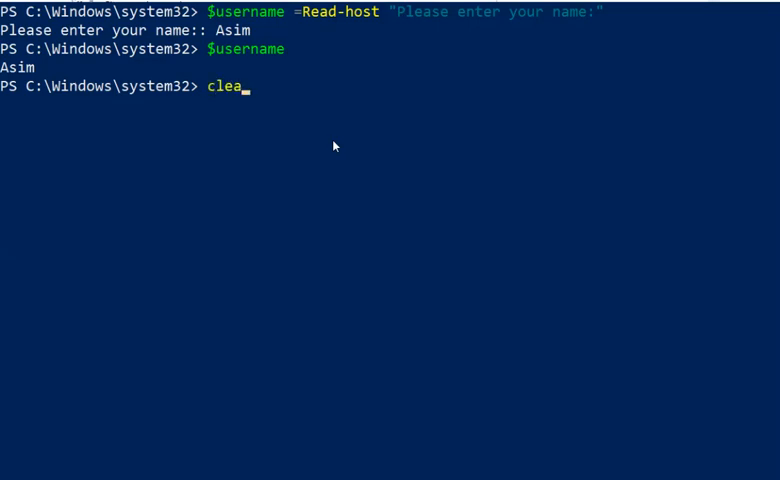
pyautogui.press('Return')
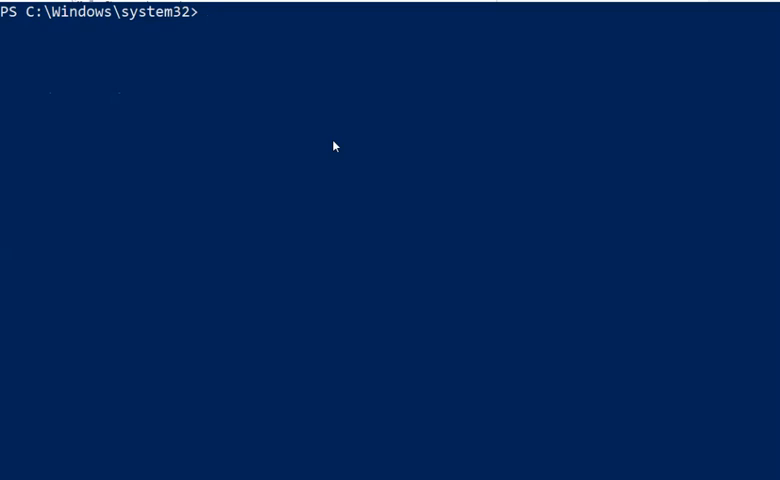
pyautogui.write('$age')
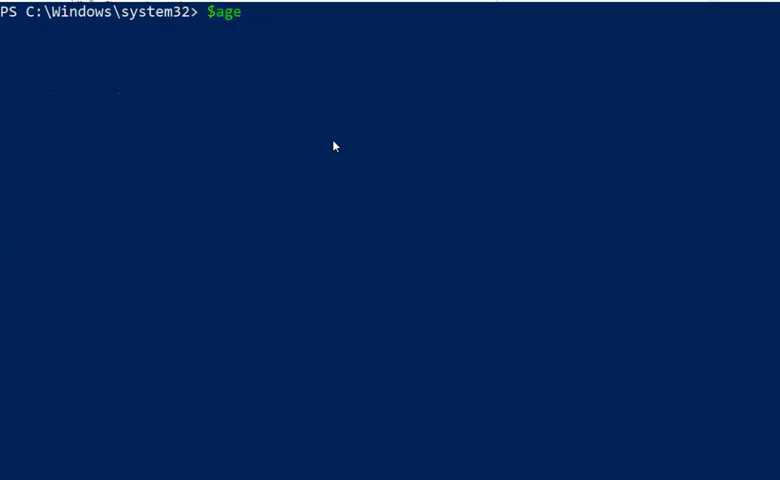
pyautogui.write('= R')
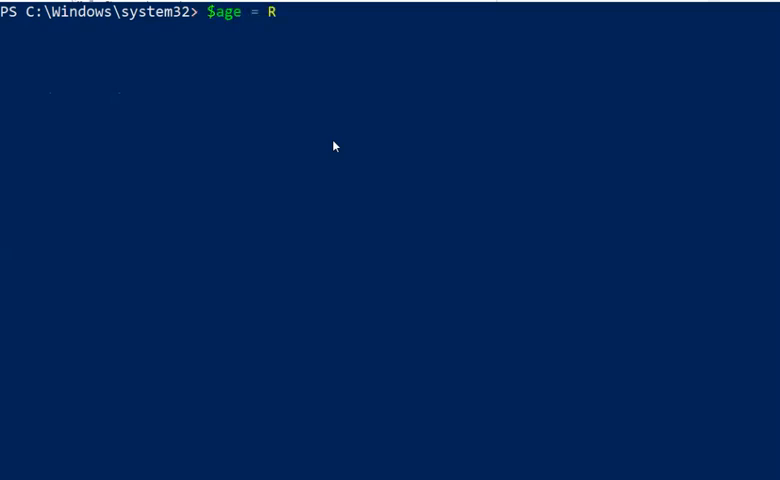
pyautogui.write('ead-')
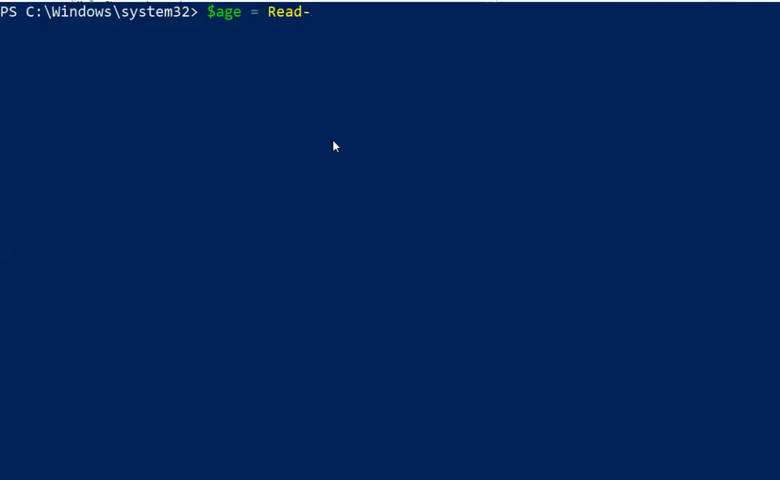
pyautogui.write('host')
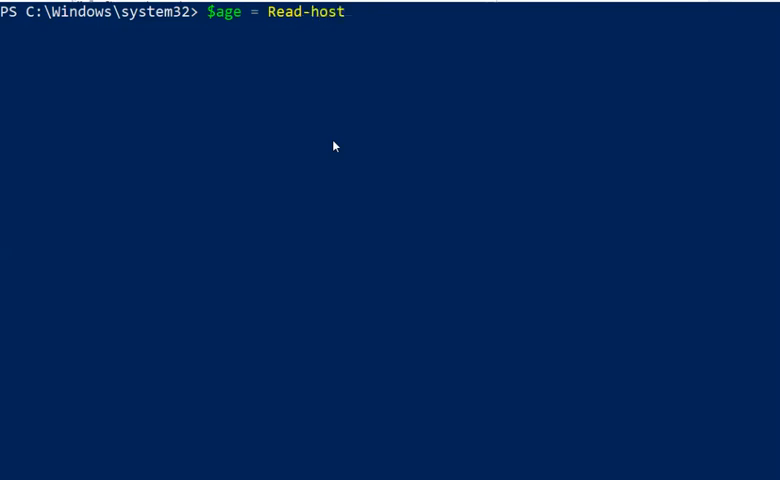
pyautogui.write('-')
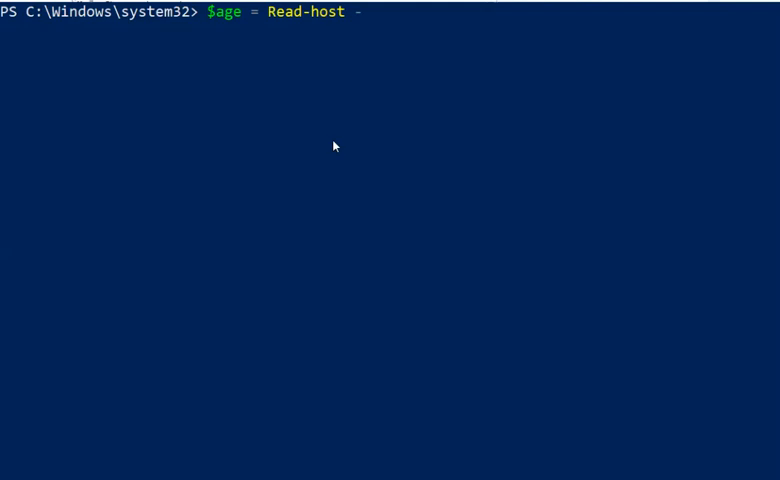
pyautogui.write('prompt')
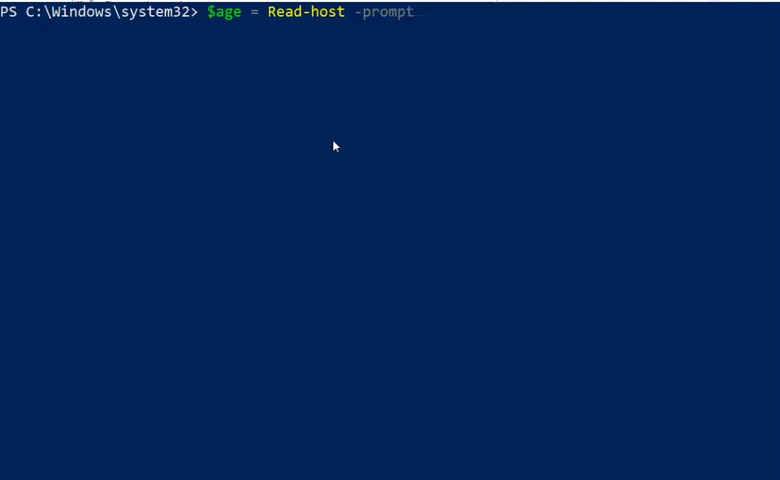
pyautogui.write('"Please enter')
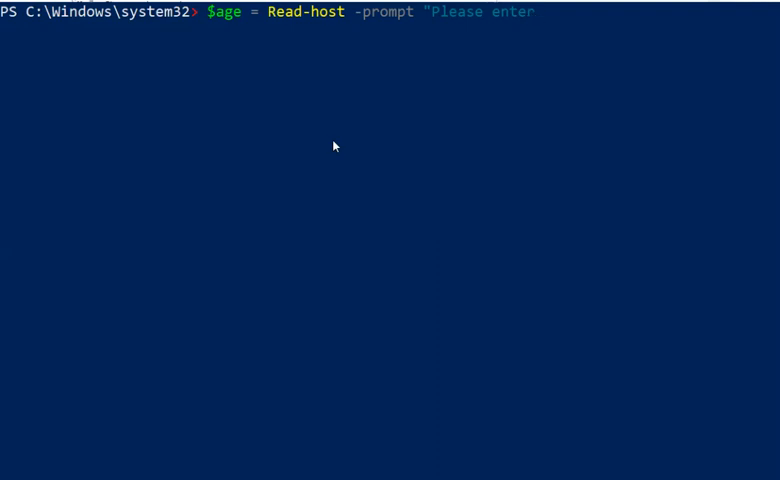
pyautogui.write('your')
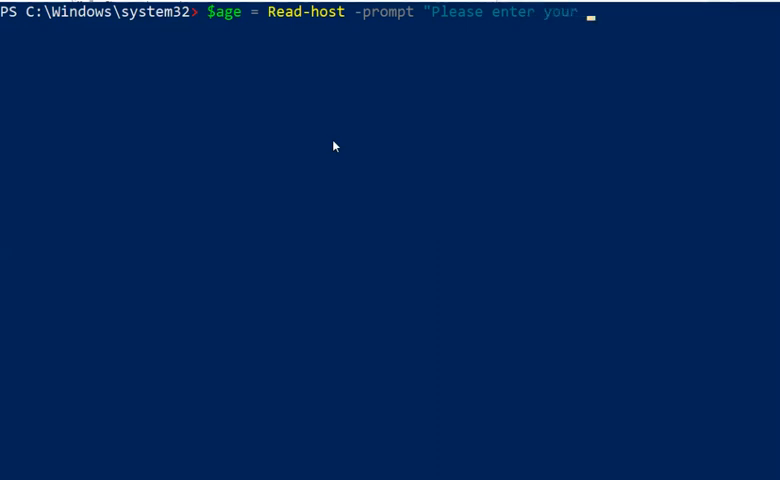
pyautogui.write('Age')
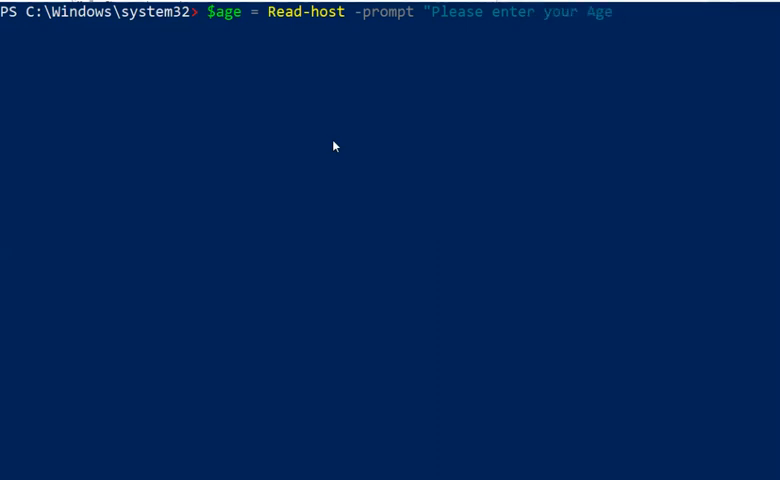
pyautogui.write('"')
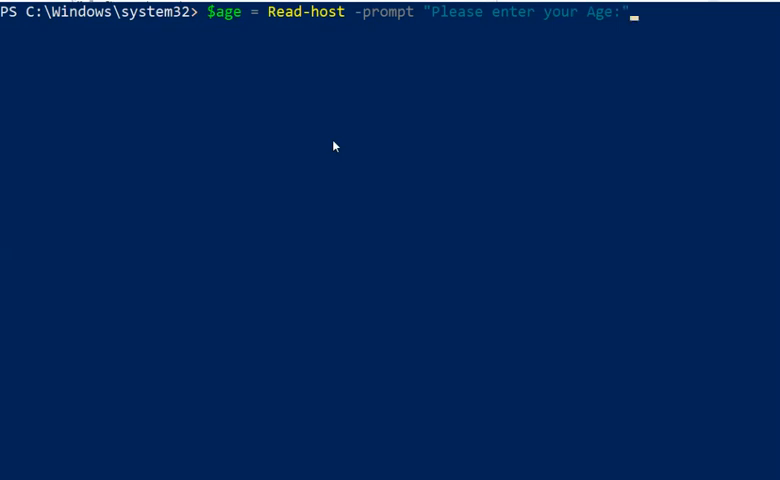
# Step: Run the age prompt, answer 20, and echo $age to print it back
pyautogui.press('Return')
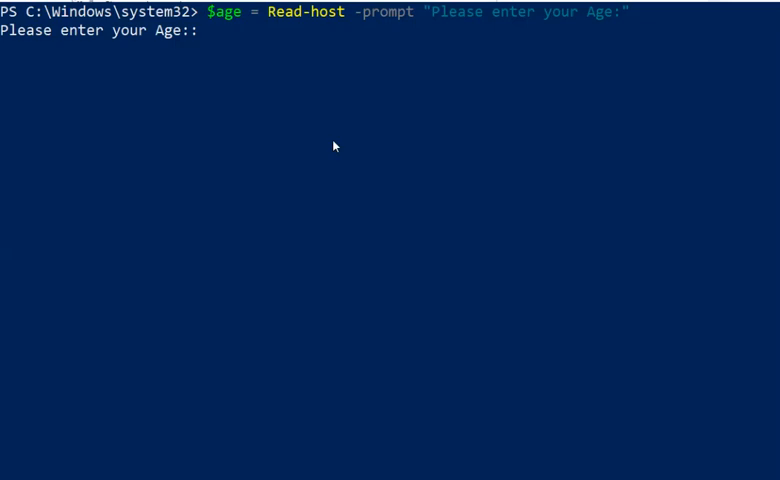
pyautogui.write('20')
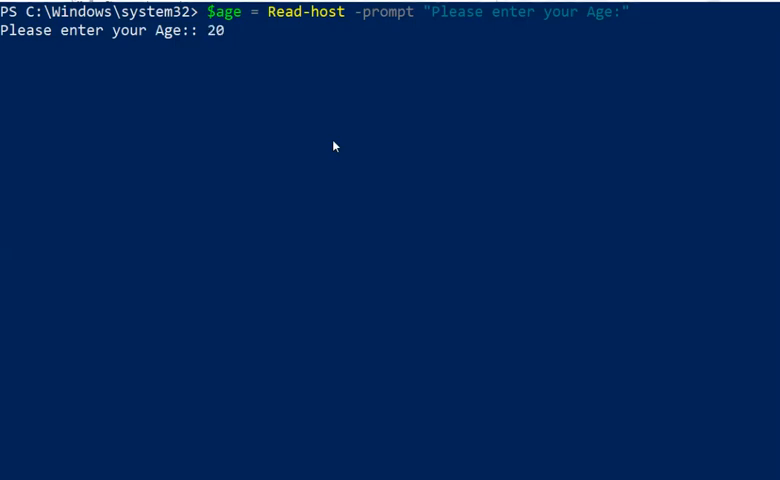
pyautogui.press('Return')
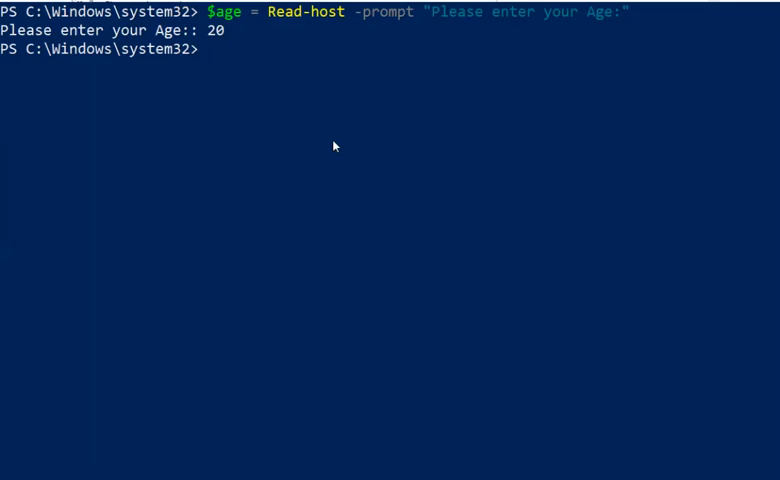
pyautogui.write('$age')
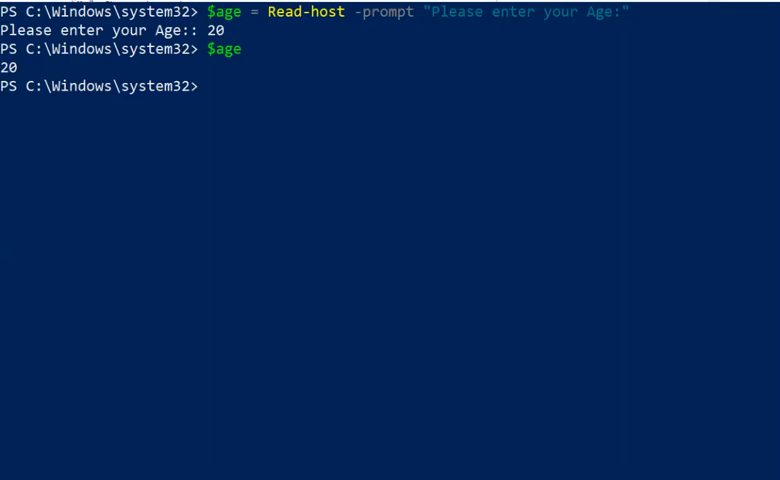
pyautogui.moveTo(310, 162)
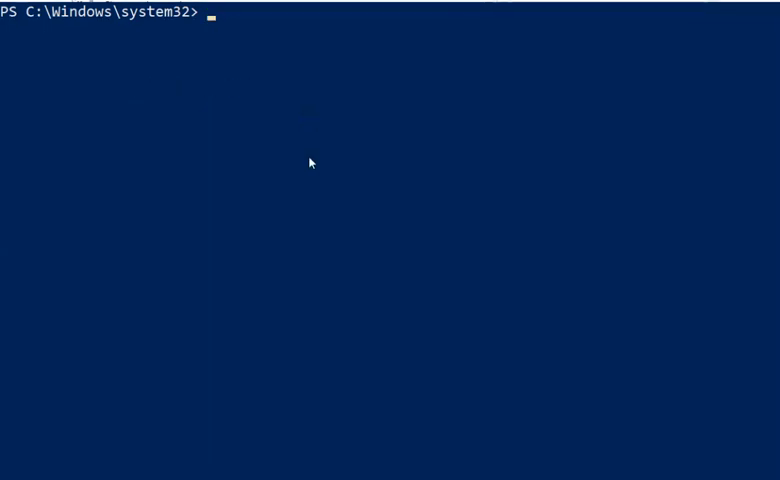
# Step: Begin $Password = Read-Host -assecurestring for reading a secure-string password
pyautogui.write('$')
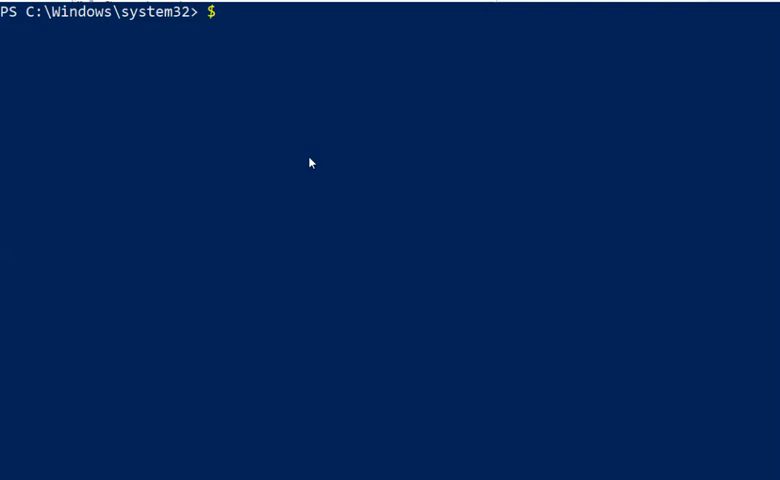
pyautogui.write('Pass')
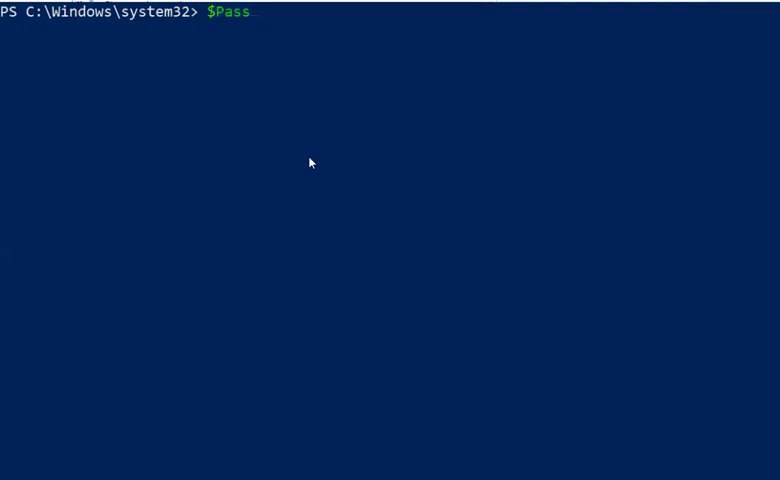
pyautogui.write('word =')
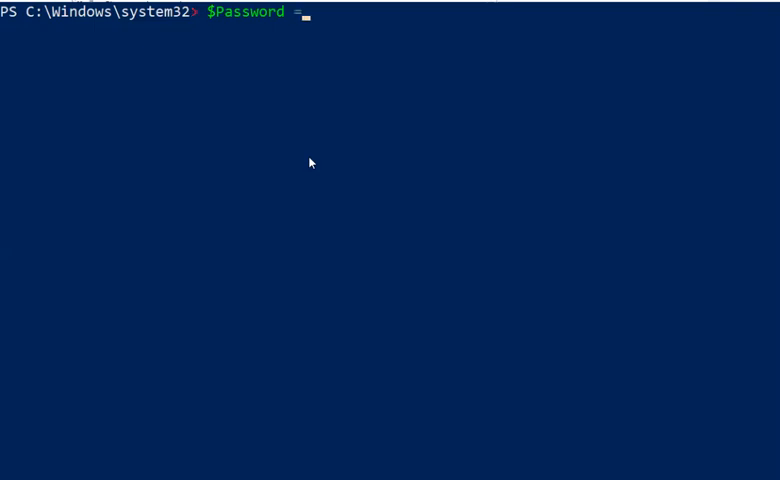
pyautogui.write('Read')
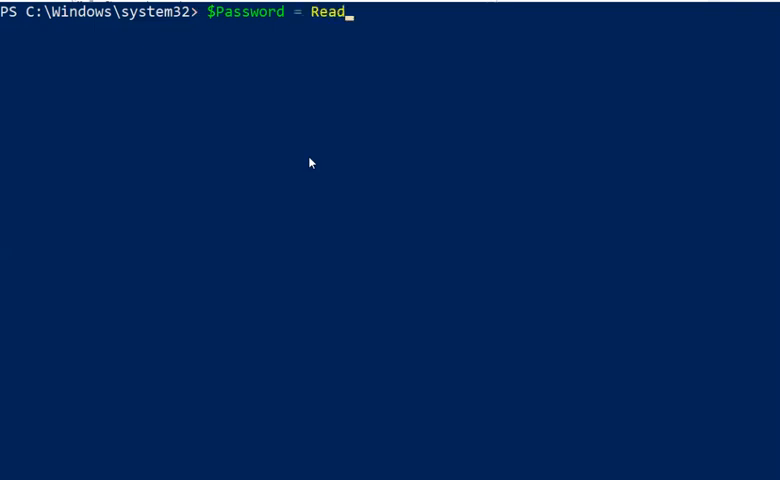
pyautogui.write('-Hos')
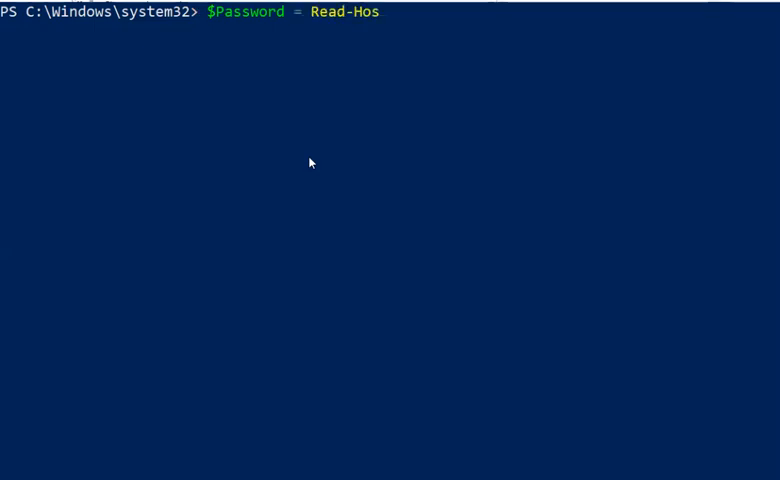
pyautogui.write('t')
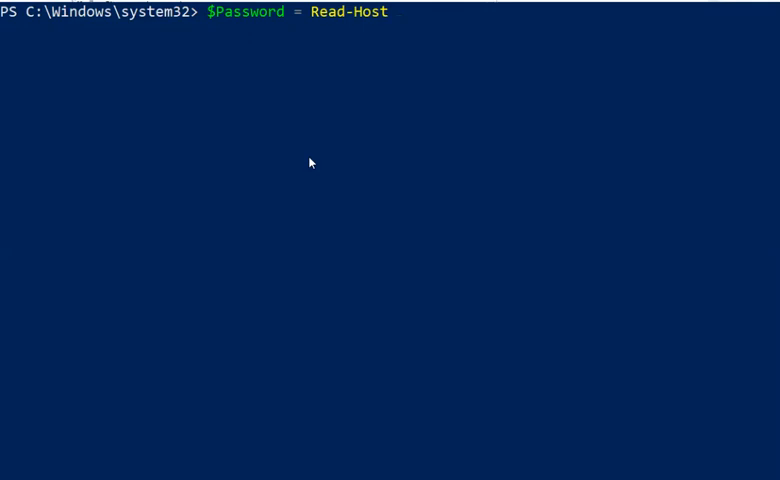
pyautogui.write('-as')
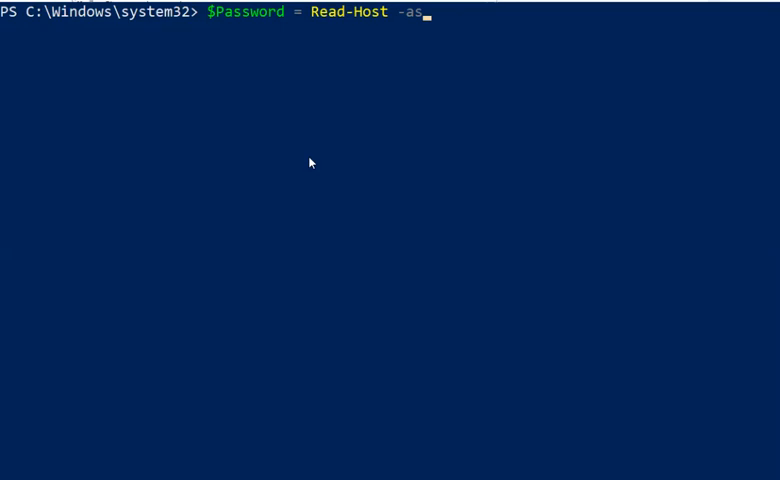
pyautogui.write('s')
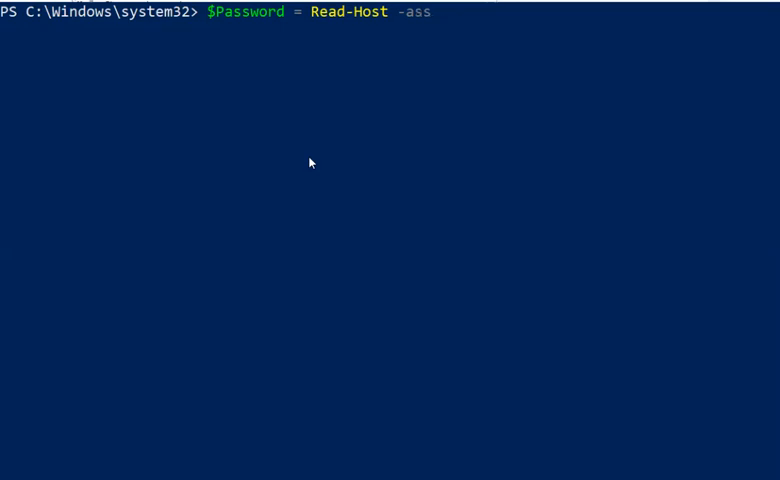
pyautogui.write('ecure')
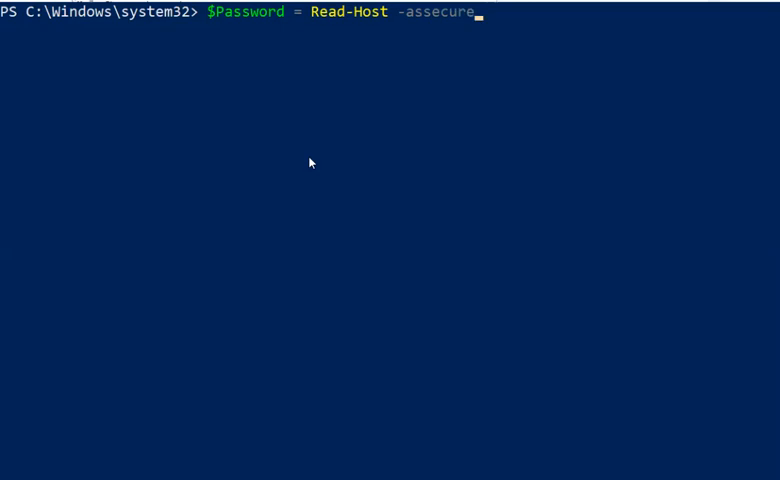
pyautogui.write('strin')
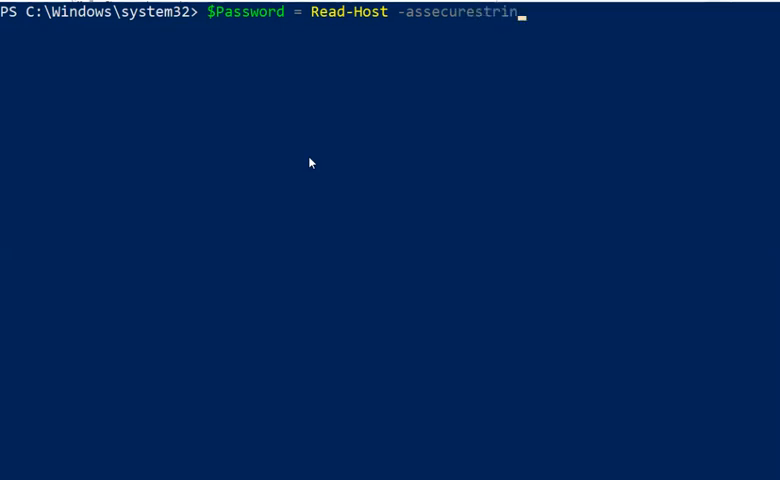
pyautogui.write('g')
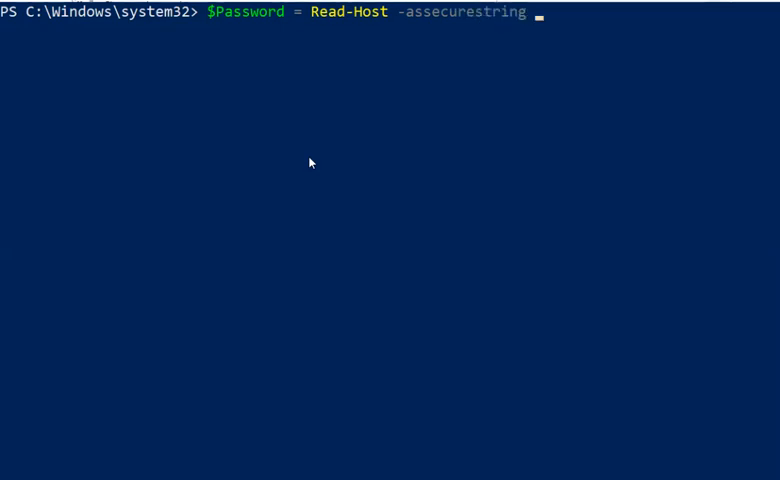
# Step: Add the prompt text "Please enter your Password:" to the command
pyautogui.write('"')
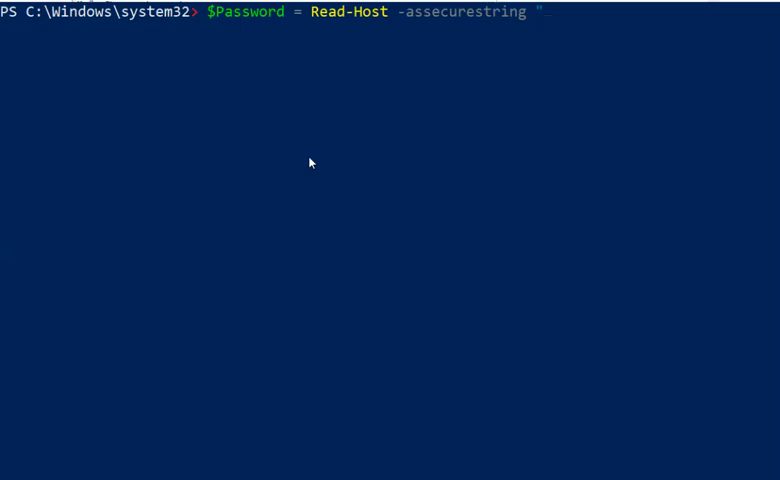
pyautogui.write('Please enter')
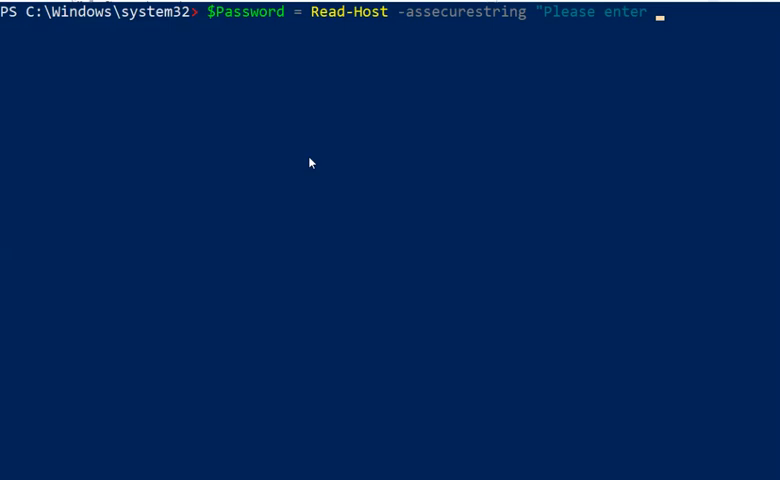
pyautogui.write('your')
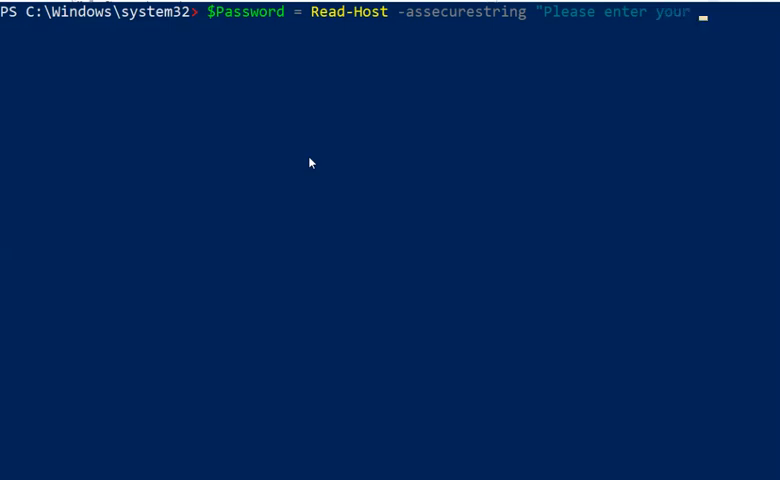
pyautogui.write('Password:')
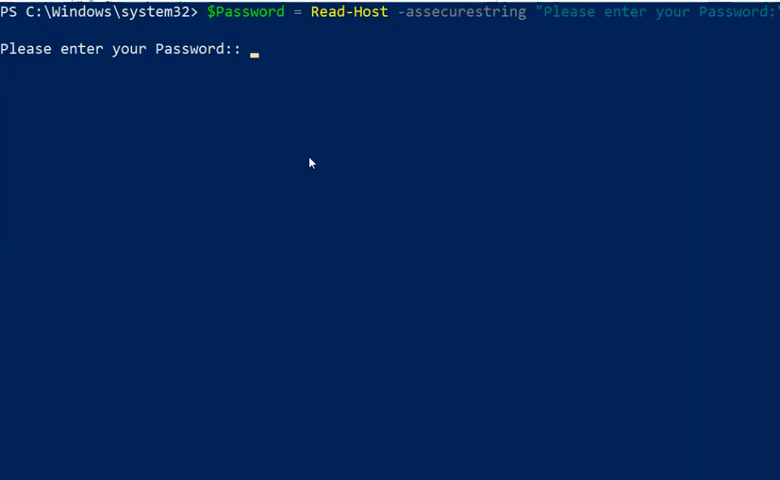
# Step: Enter a masked four-character password at the prompt, storing it in $Password
pyautogui.write('****')
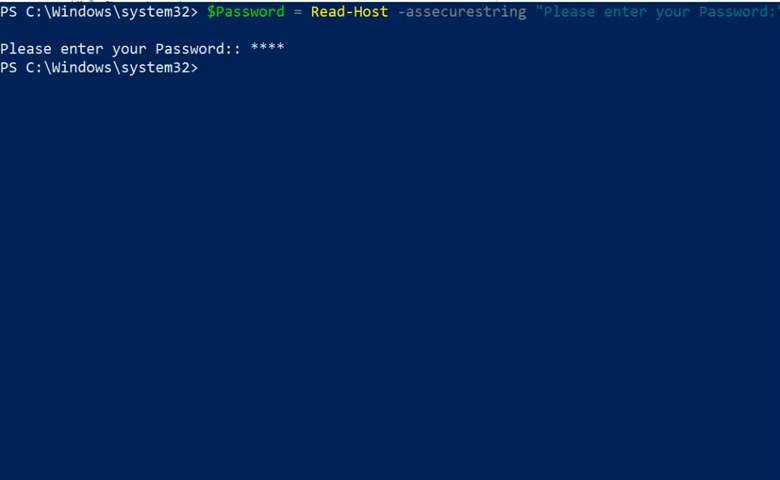
pyautogui.moveTo(332, 106)
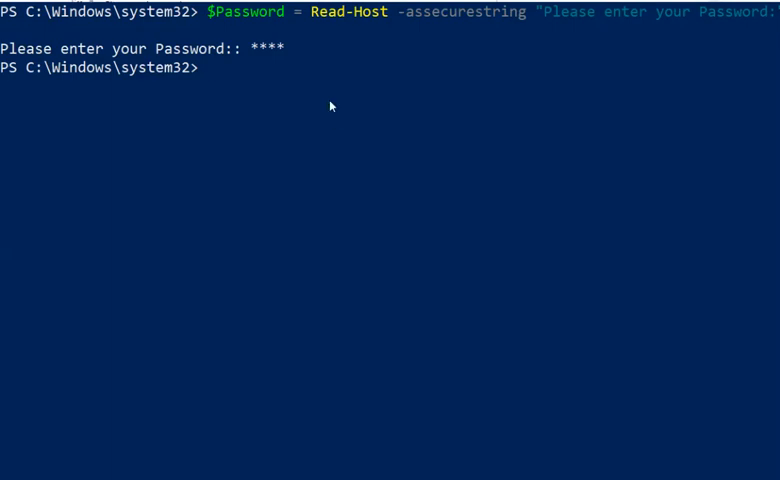
pyautogui.write('$')
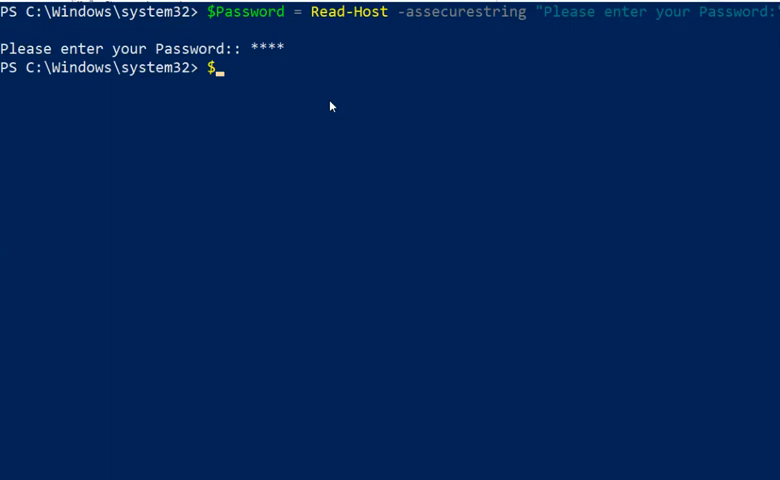
# Step: Echo $Password, which prints only System.Security.SecureString
pyautogui.write('Passw')
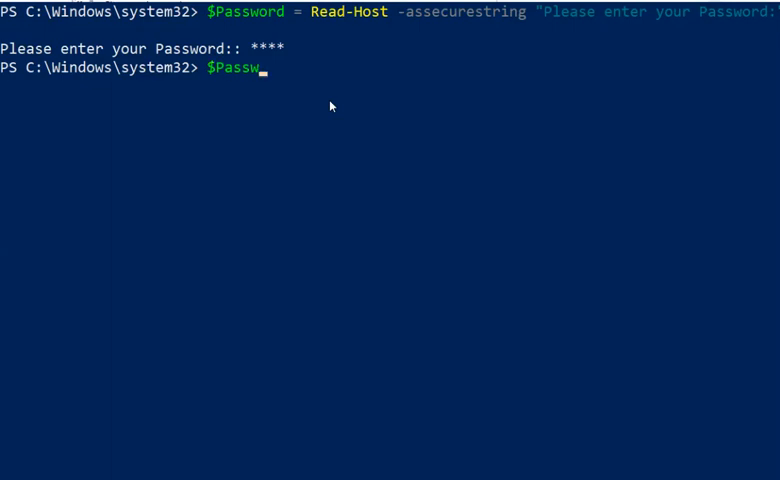
pyautogui.write('ord')
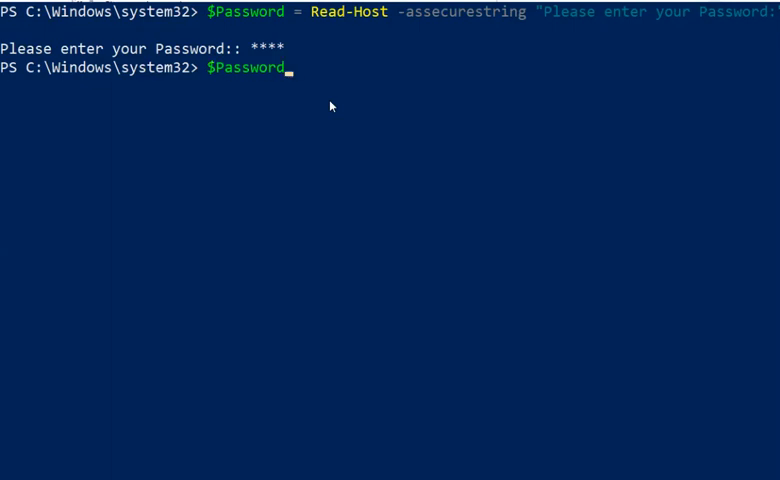
pyautogui.press('Return')
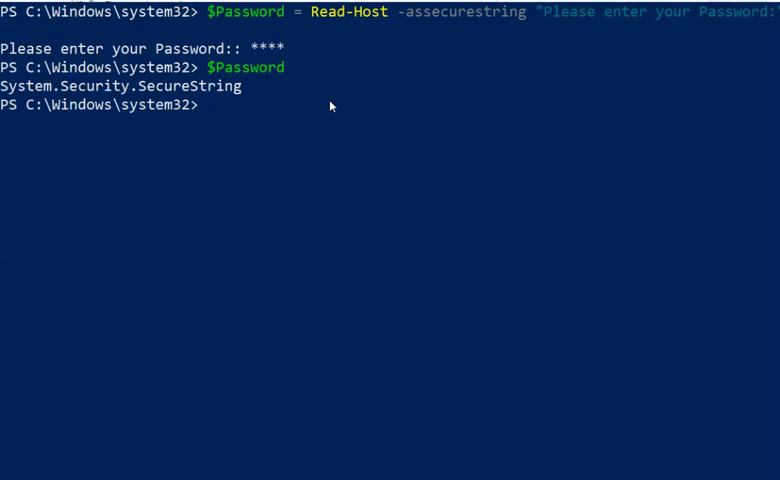
pyautogui.moveTo(205, 88)
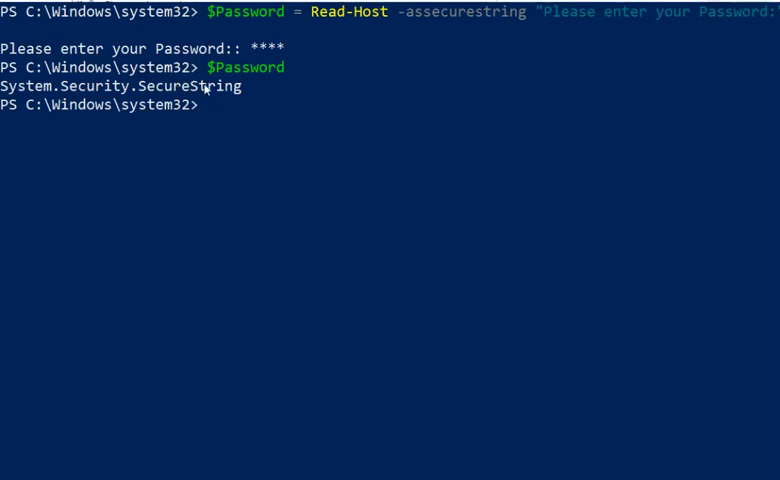